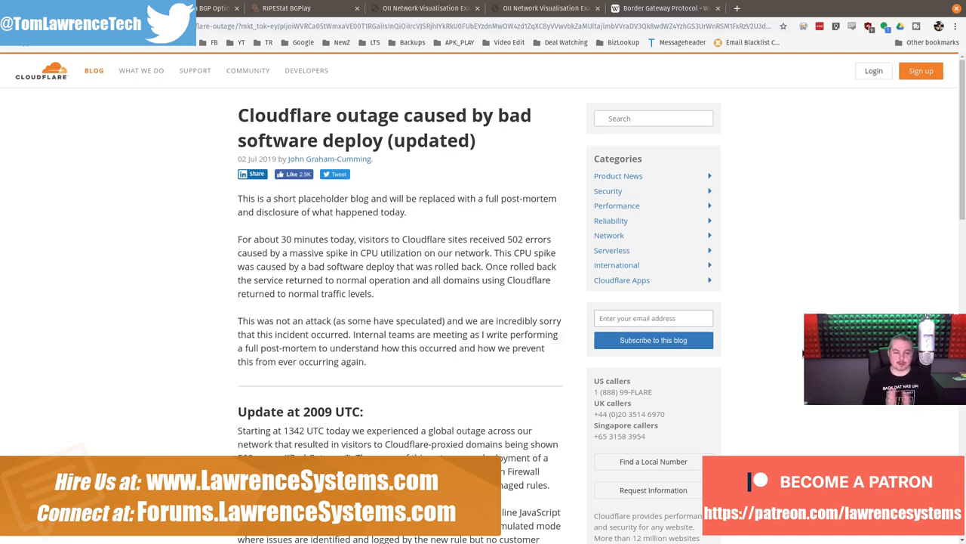
Scroll the July 2019 outage post to the 'Update at 2009 UTC' section and CPU spike chart.
{"action": "scroll", "scroll_direction": "down", "scroll_amount": 3}
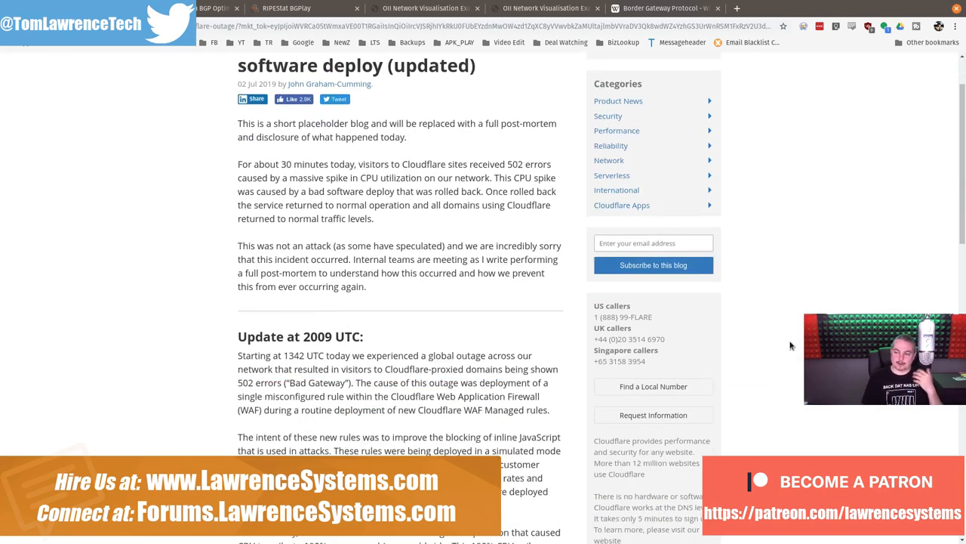
{"action": "scroll", "scroll_direction": "down", "scroll_amount": 3}
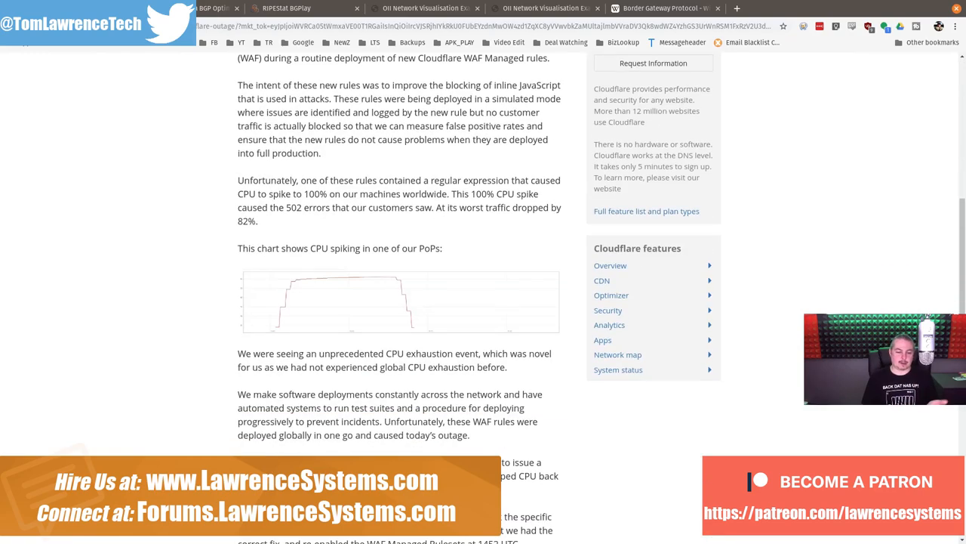
{"action": "scroll", "scroll_direction": "down", "scroll_amount": 3}
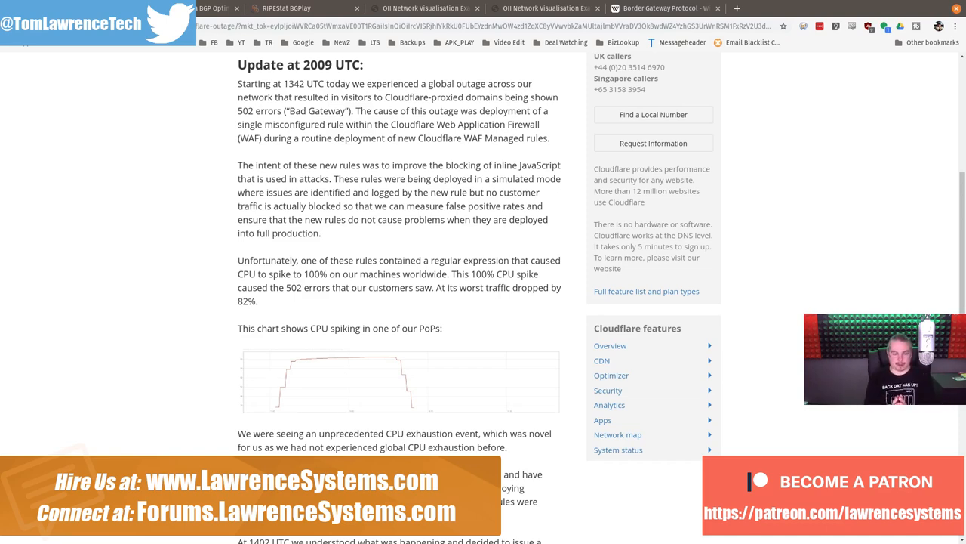
{"action": "mouse_move", "coordinate": [456, 345]}
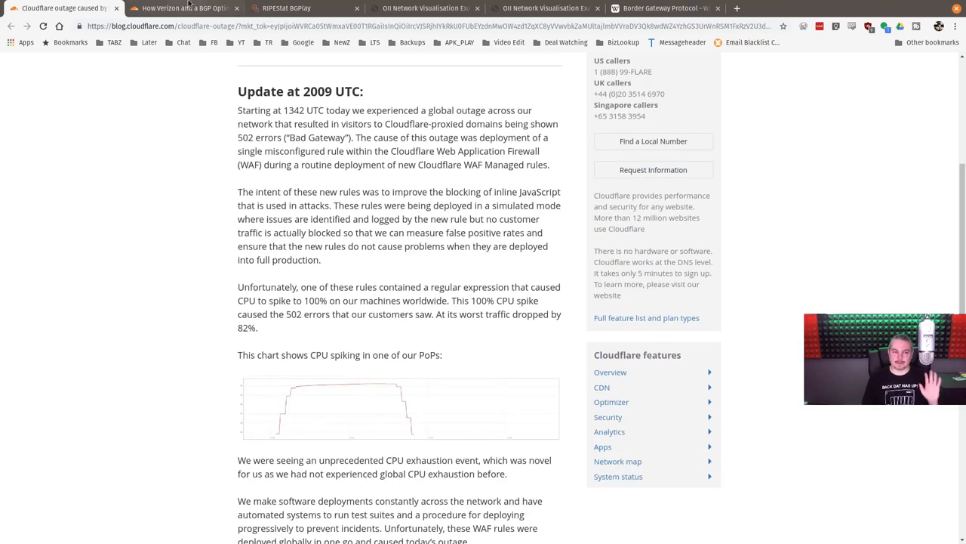
Switch to the 'How Verizon and a BGP Optimizer' post and scroll into its explanation.
{"action": "left_click", "coordinate": [185, 7]}
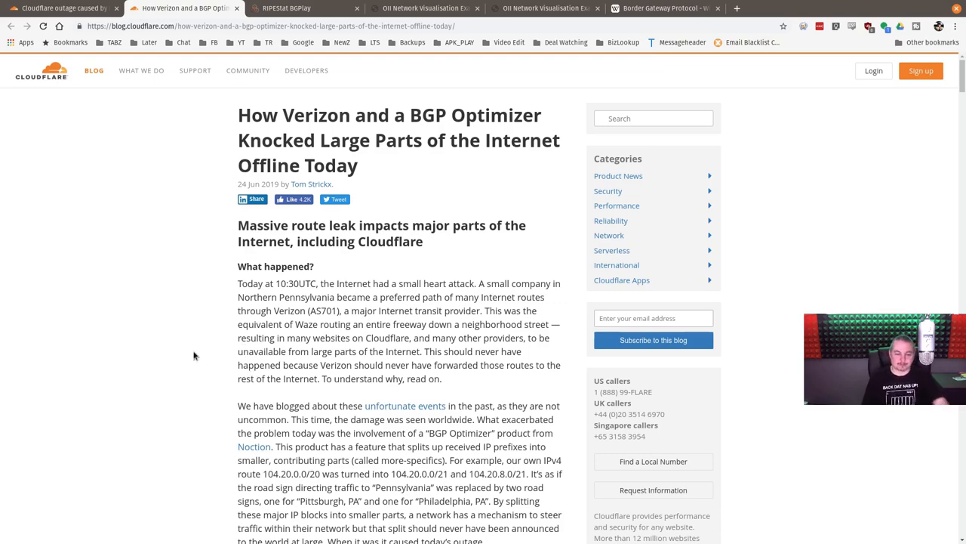
{"action": "scroll", "scroll_direction": "down", "scroll_amount": 3}
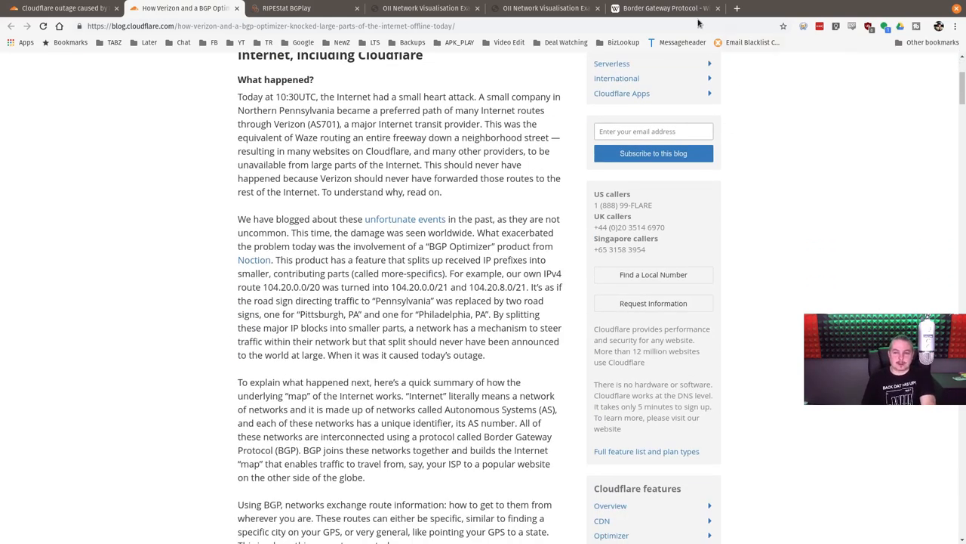
Switch to the 'Border Gateway Protocol - Wikipedia' tab at its introduction and contents.
{"action": "left_click", "coordinate": [662, 8]}
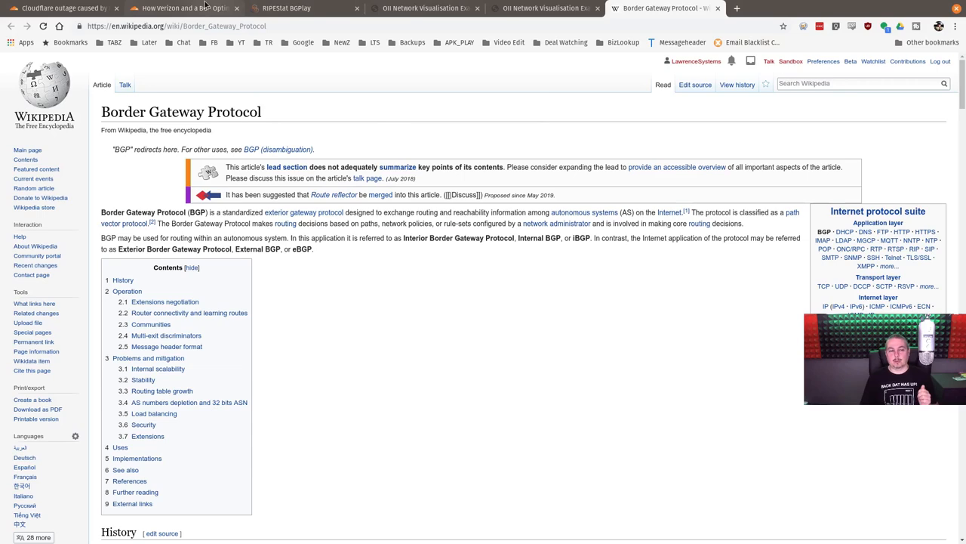
Show the ARIN region graph with AS701 MCI/Verizon Business details and connections.
{"action": "left_click", "coordinate": [185, 8]}
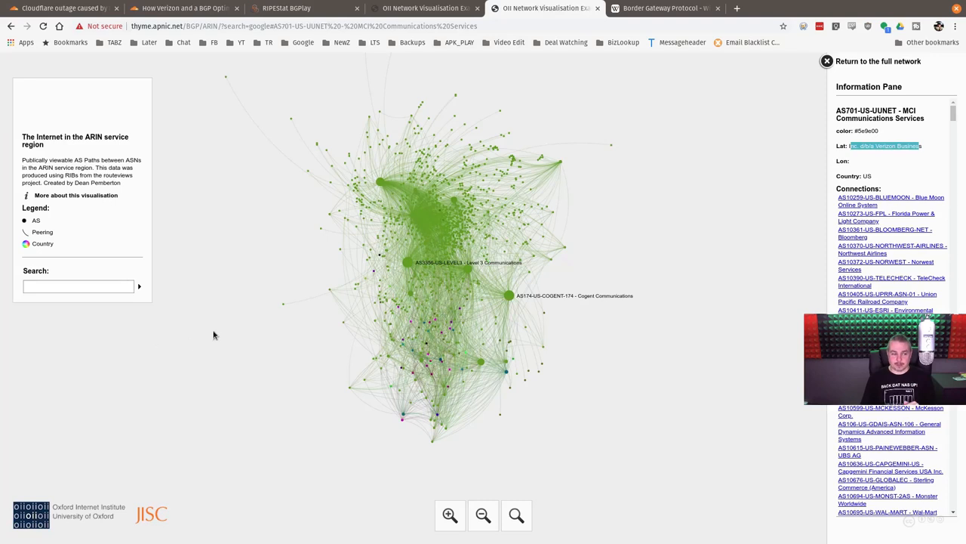
{"action": "mouse_move", "coordinate": [329, 231]}
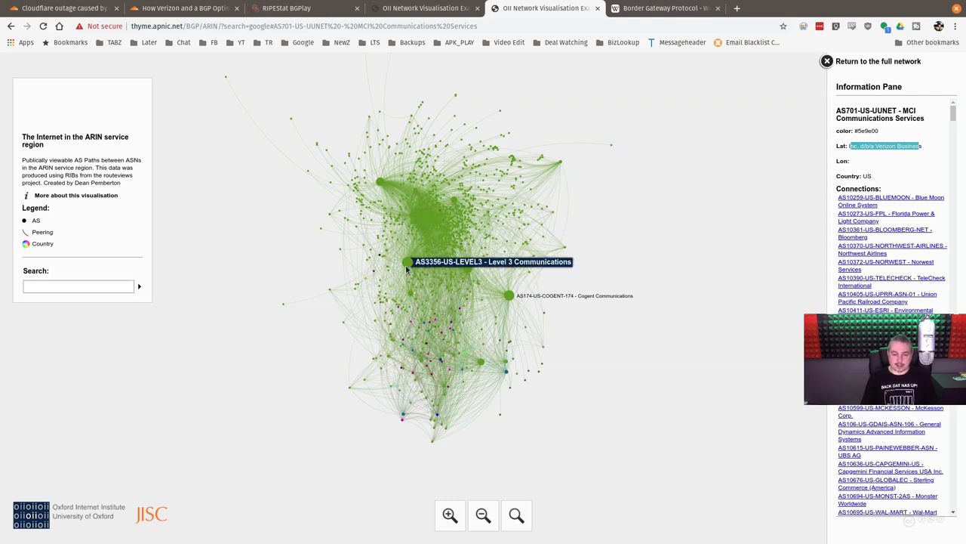
{"action": "mouse_move", "coordinate": [739, 420]}
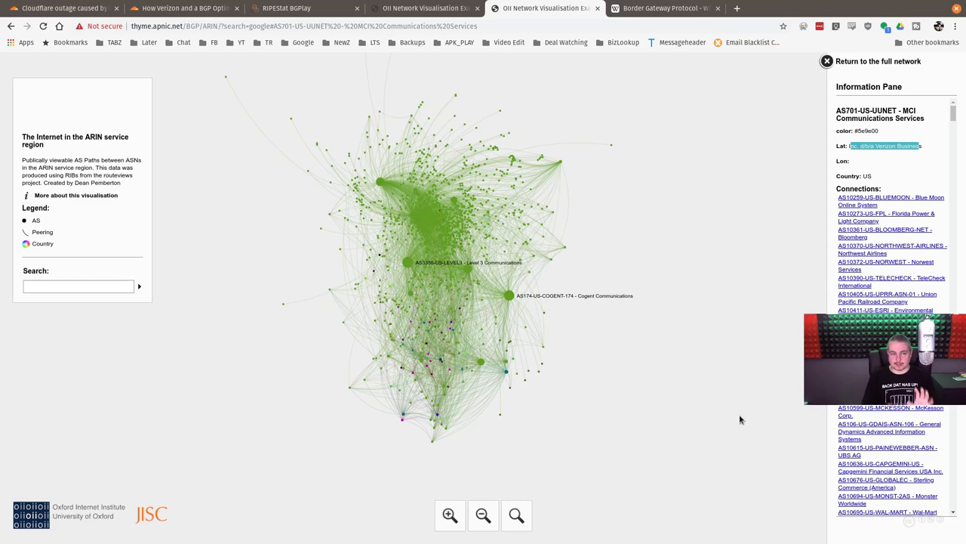
{"action": "mouse_move", "coordinate": [707, 111]}
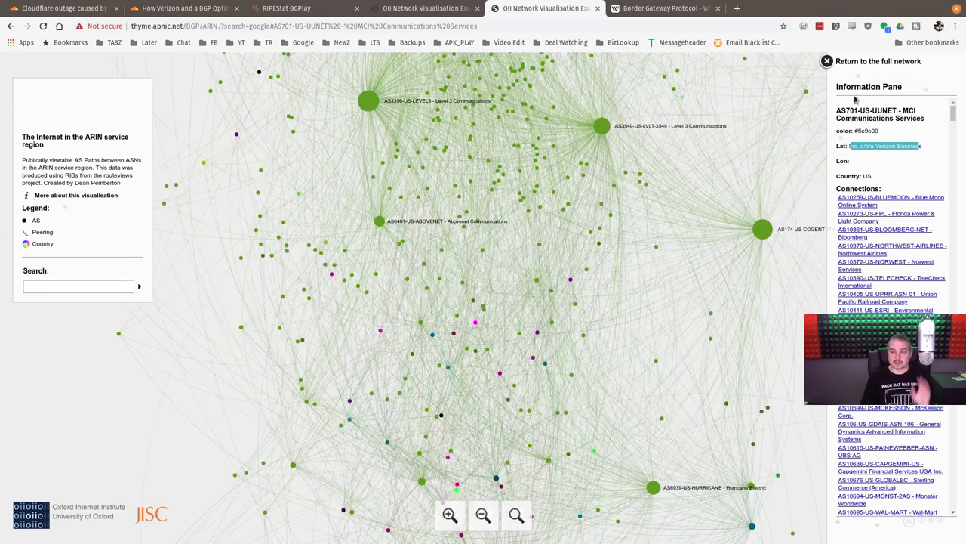
Return to the full network graph and select the AS174 Cogent Communications node.
{"action": "left_click", "coordinate": [827, 61]}
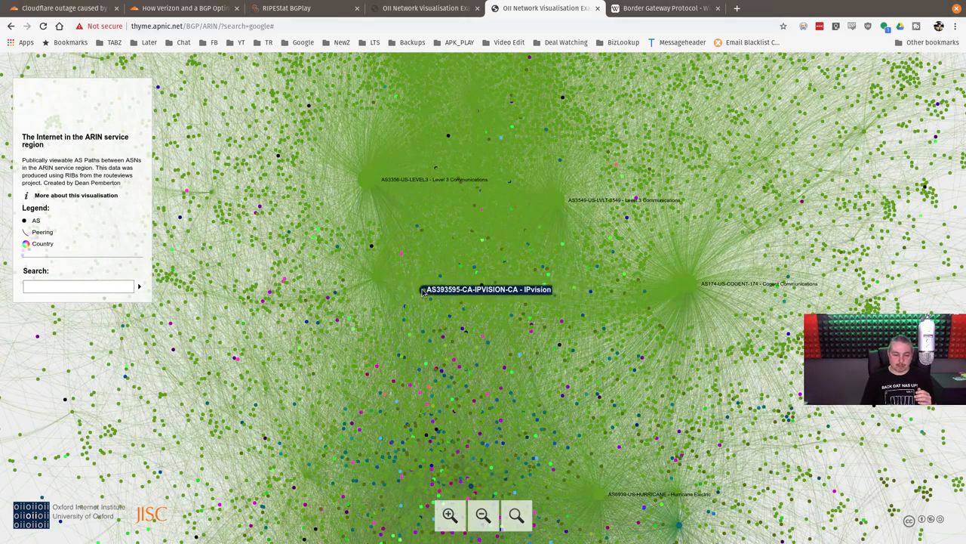
{"action": "mouse_move", "coordinate": [442, 282]}
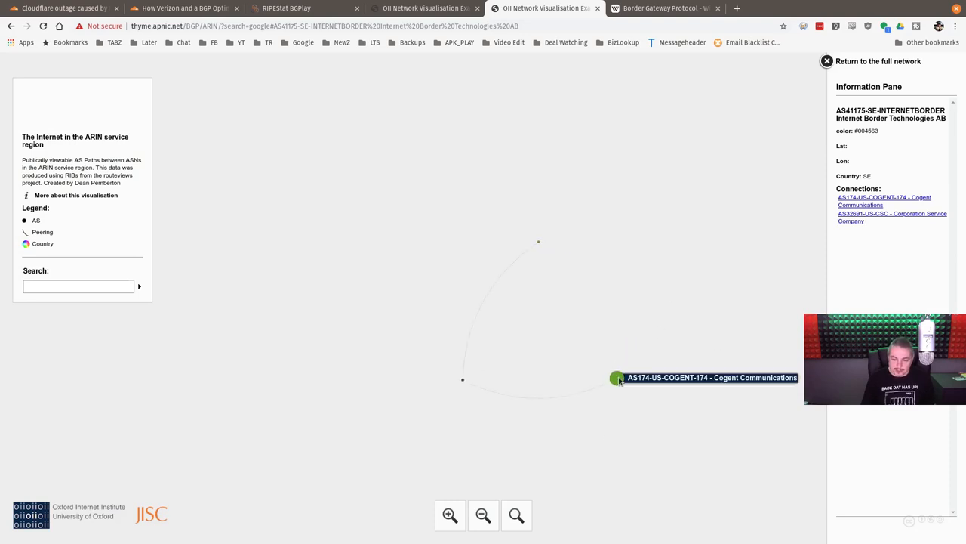
{"action": "left_click", "coordinate": [617, 377]}
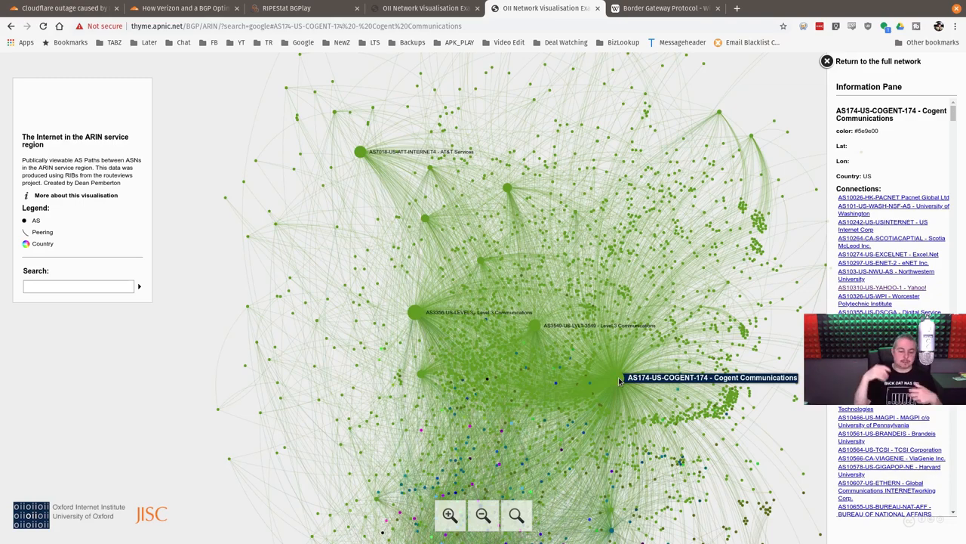
{"action": "mouse_move", "coordinate": [461, 247]}
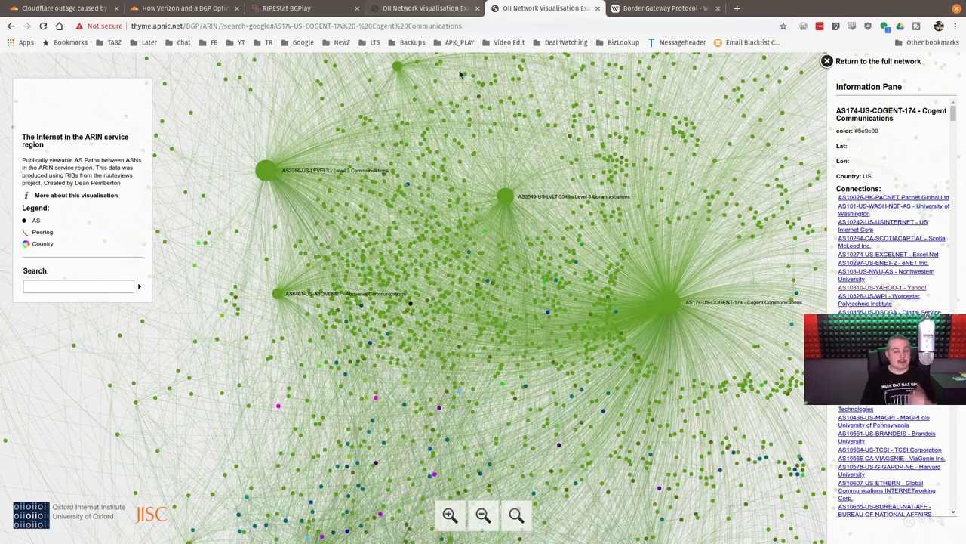
{"action": "mouse_move", "coordinate": [461, 191]}
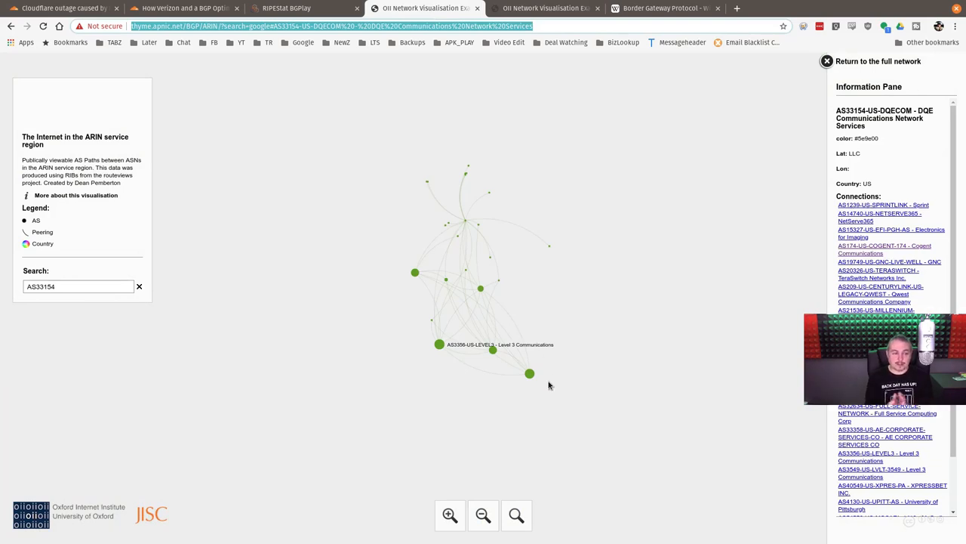
{"action": "mouse_move", "coordinate": [432, 189]}
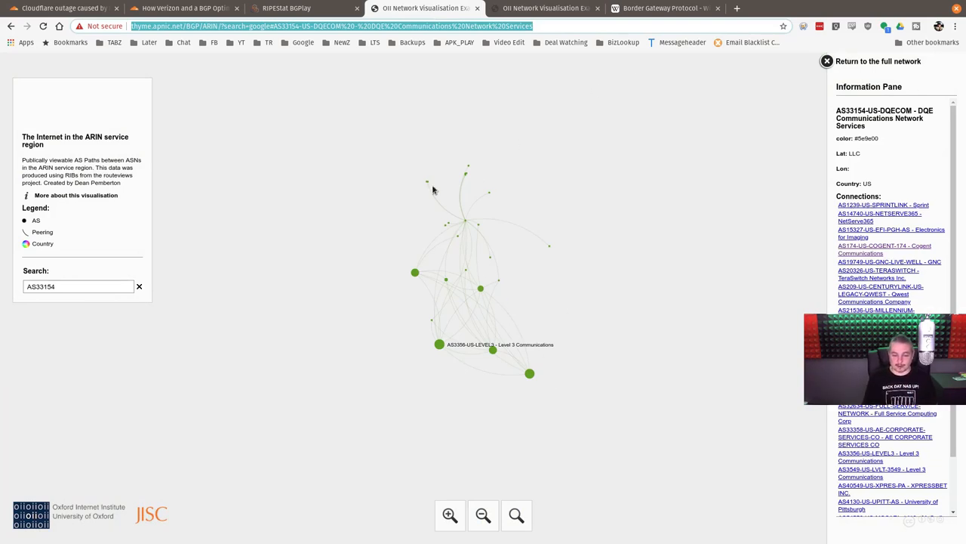
{"action": "mouse_move", "coordinate": [430, 386]}
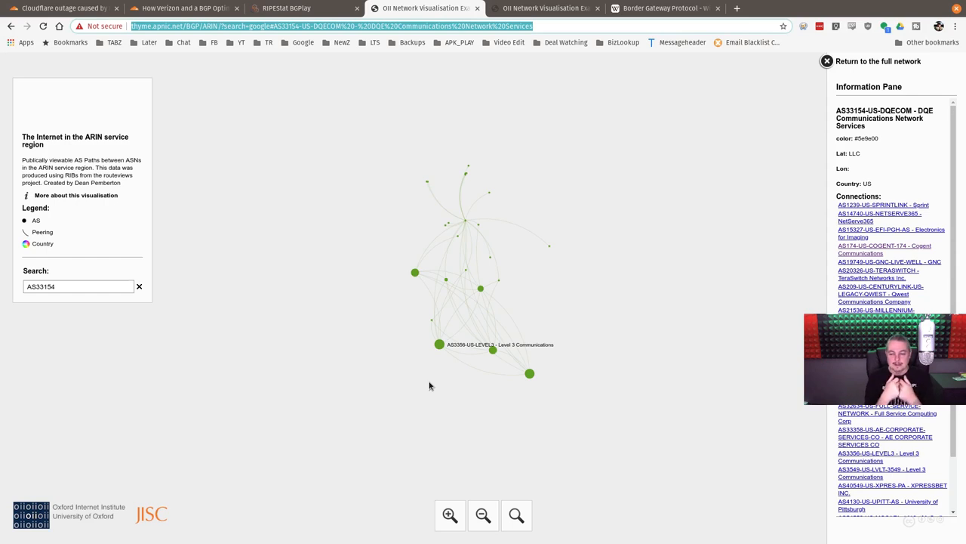
Scroll the Verizon BGP Optimizer post to the paragraphs on DQE's more-specific routes reaching Allegheny.
{"action": "left_click", "coordinate": [183, 9]}
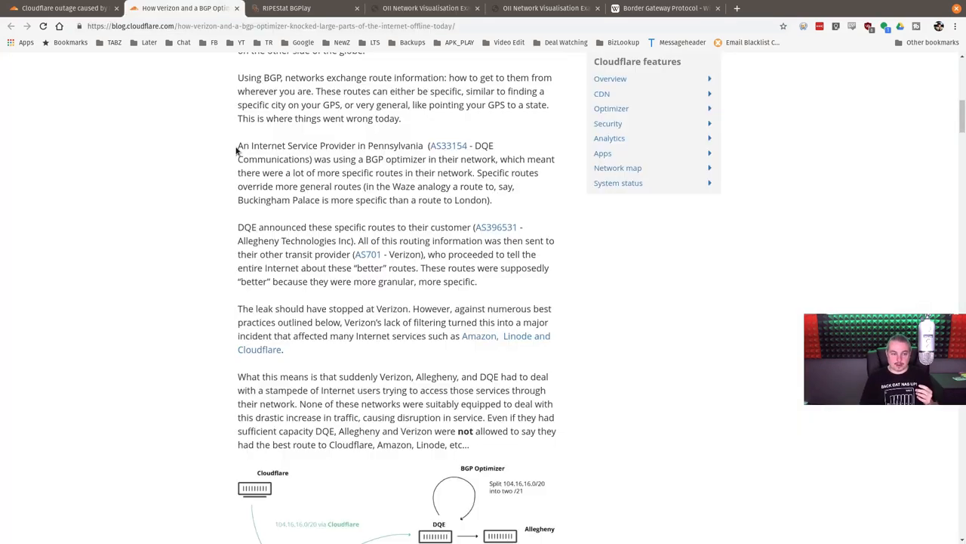
{"action": "left_click_drag", "start_coordinate": [237, 145], "coordinate": [513, 158]}
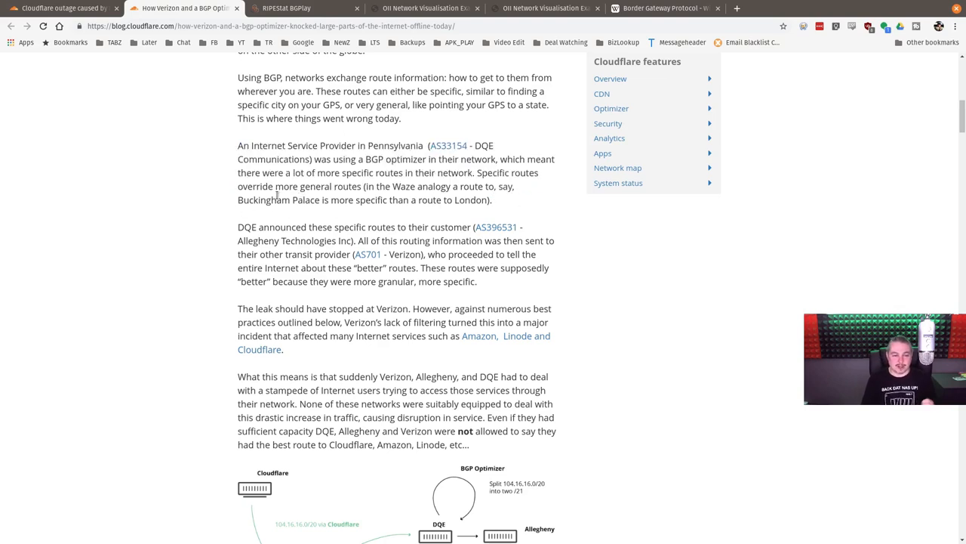
{"action": "mouse_move", "coordinate": [381, 196]}
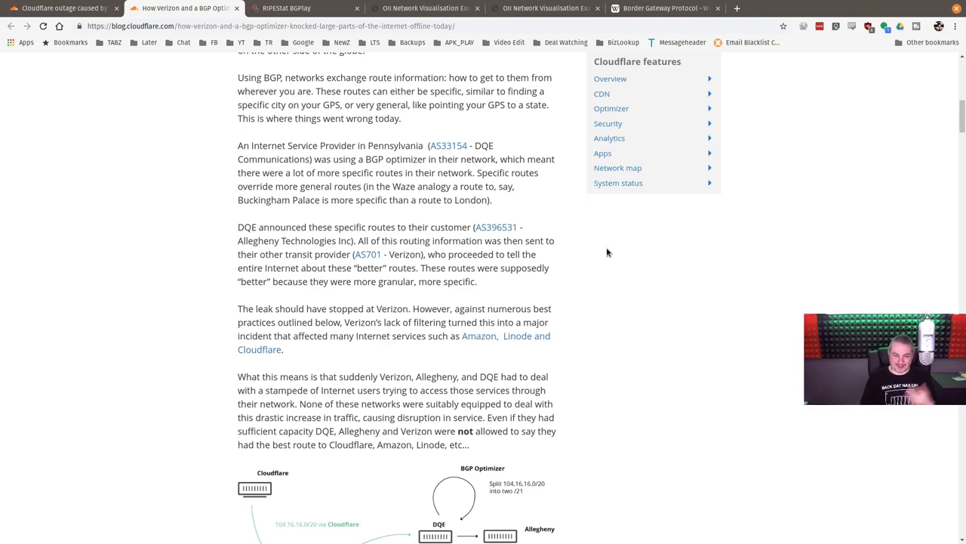
{"action": "scroll", "scroll_direction": "down", "scroll_amount": 3}
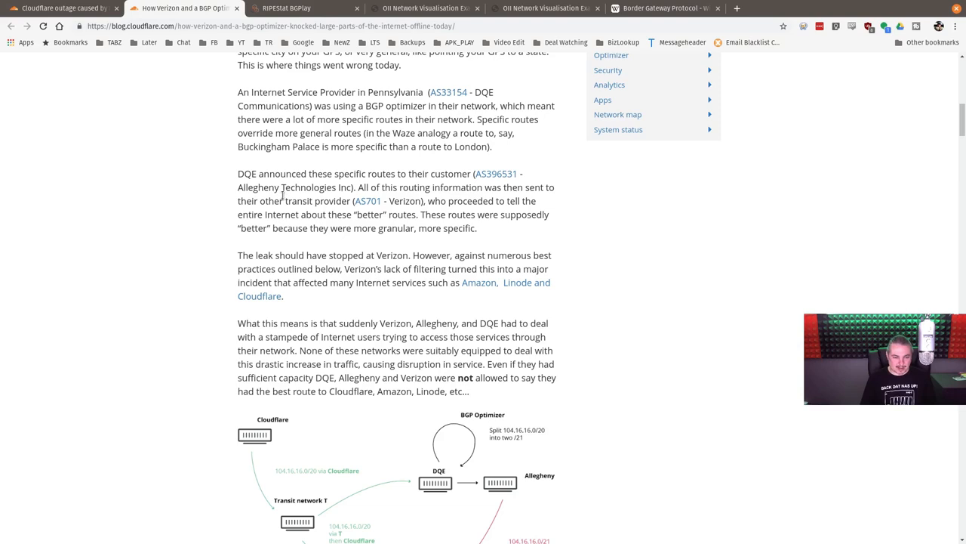
{"action": "mouse_move", "coordinate": [559, 275]}
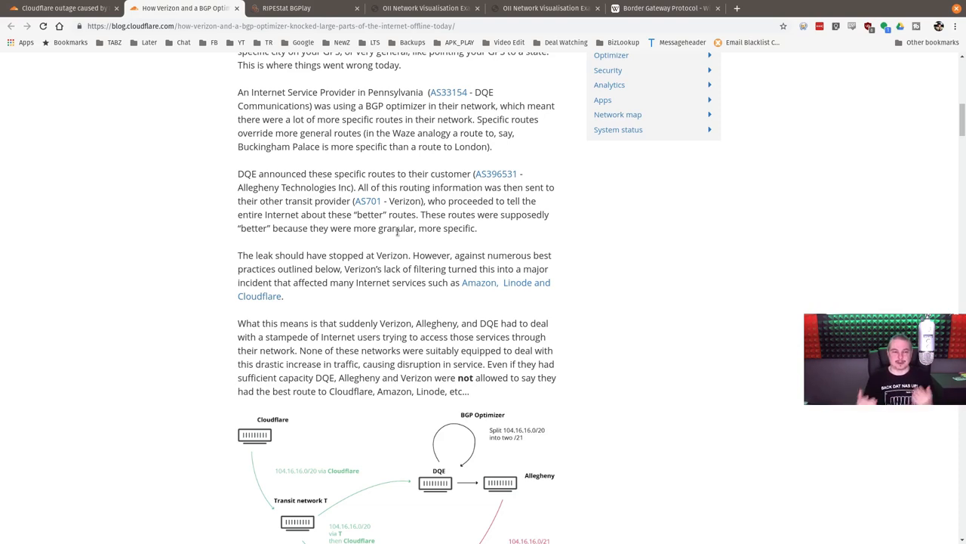
{"action": "left_click", "coordinate": [302, 8]}
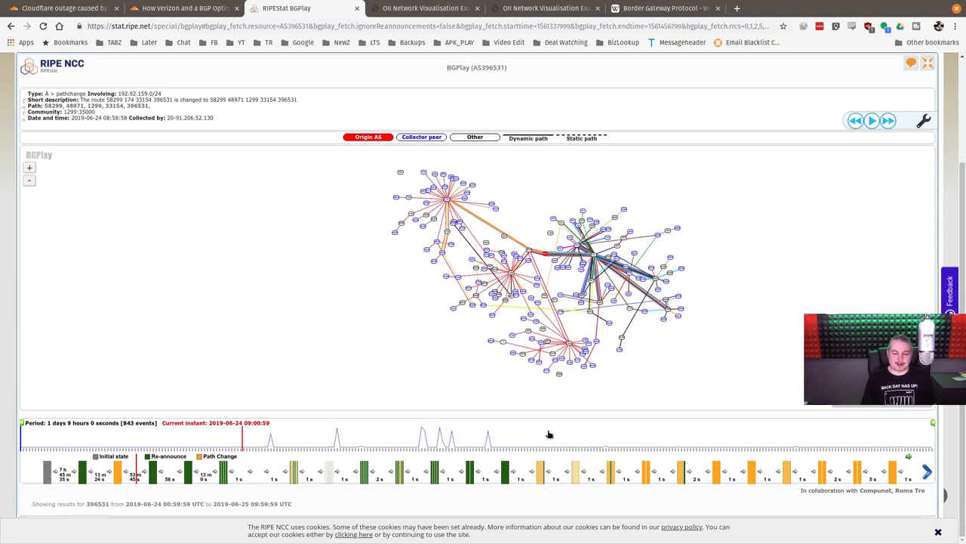
{"action": "mouse_move", "coordinate": [488, 443]}
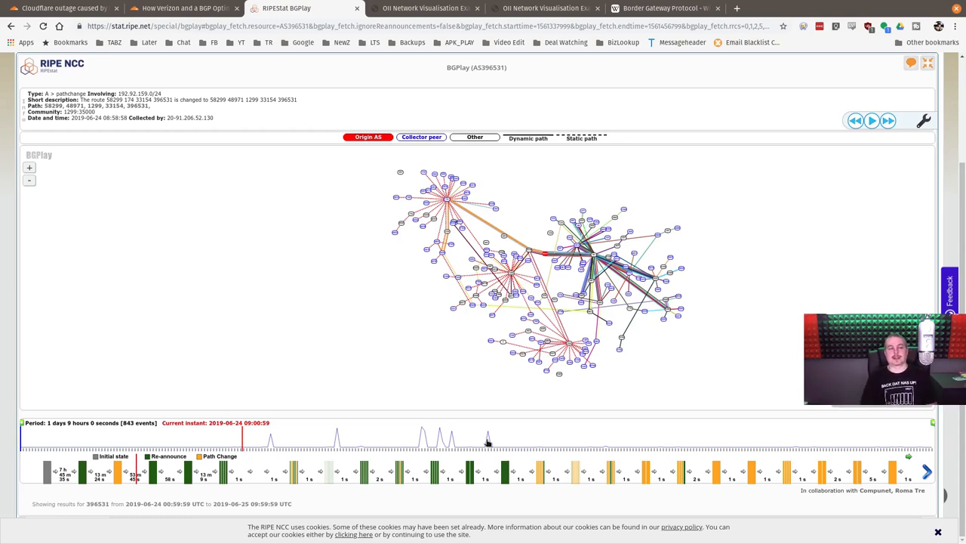
{"action": "mouse_move", "coordinate": [435, 321]}
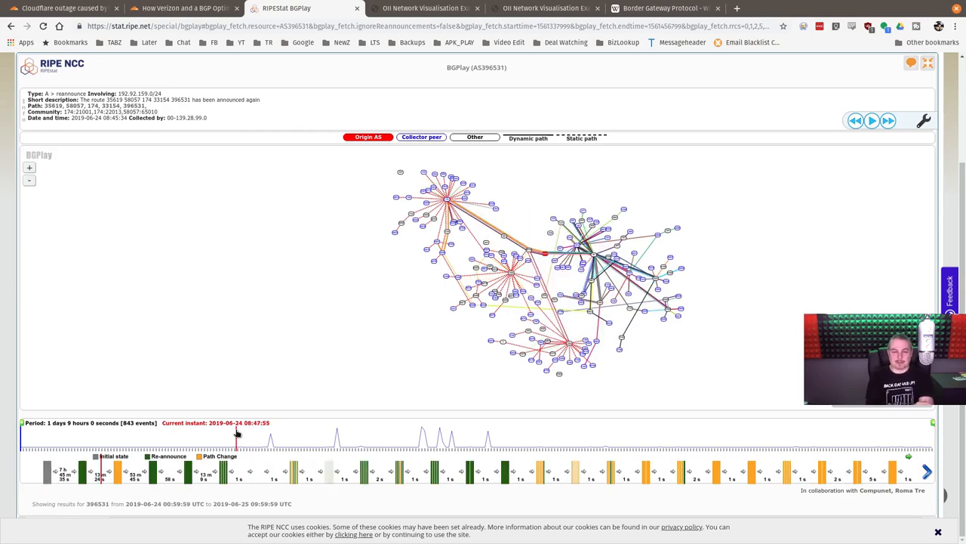
{"action": "mouse_move", "coordinate": [582, 426]}
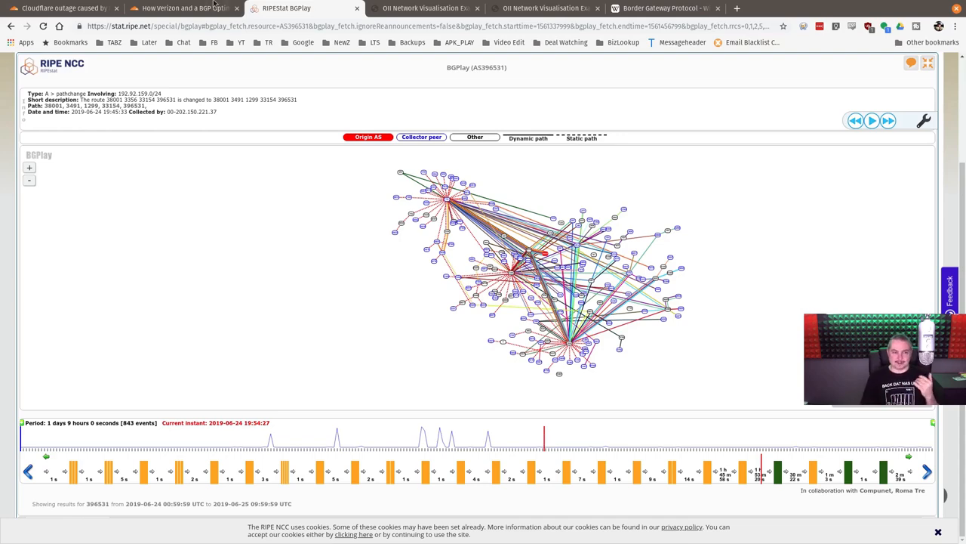
Go back to the Verizon BGP Optimizer post after the BGPlay replay reaches 19:54.
{"action": "left_click", "coordinate": [184, 9]}
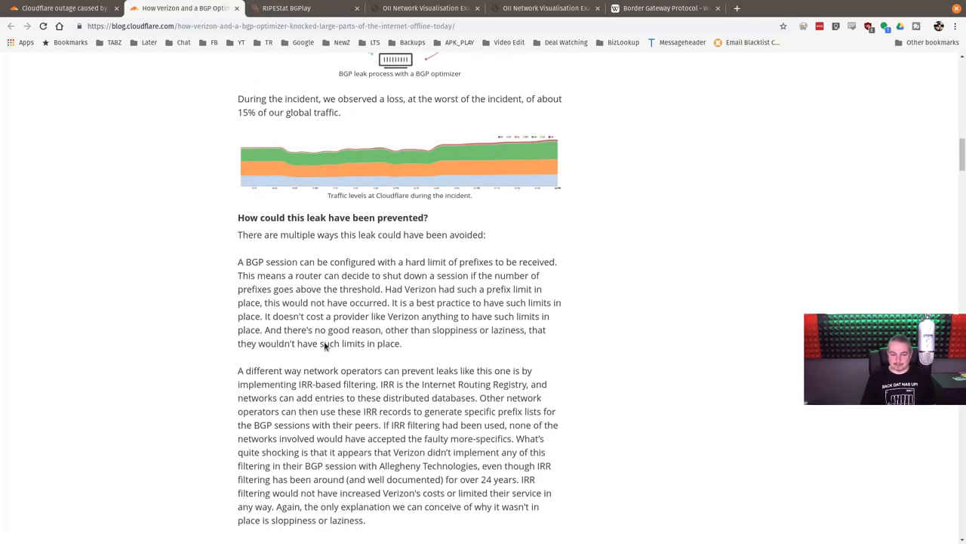
Scroll through 'How could this leak have been prevented?' and IRR filtering to the RPKI section.
{"action": "scroll", "scroll_direction": "down", "scroll_amount": 3}
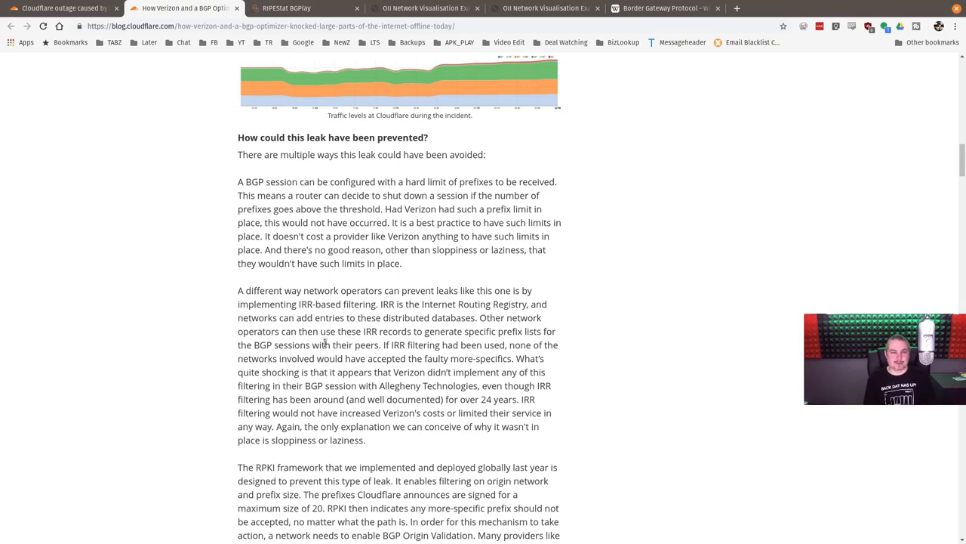
{"action": "scroll", "scroll_direction": "down", "scroll_amount": 3}
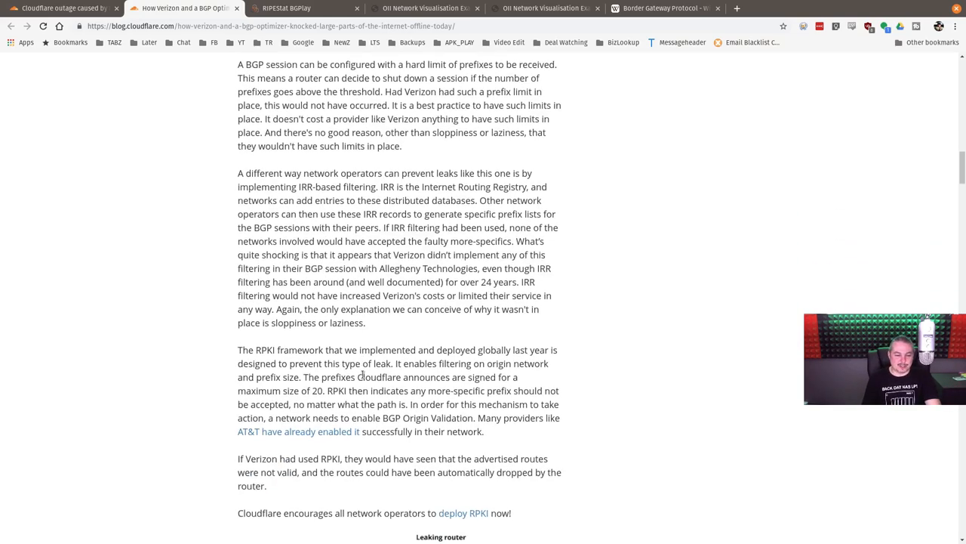
Scroll past the RPKI paragraphs to the route leak prevention diagram and resolution section.
{"action": "scroll", "scroll_direction": "down", "scroll_amount": 3}
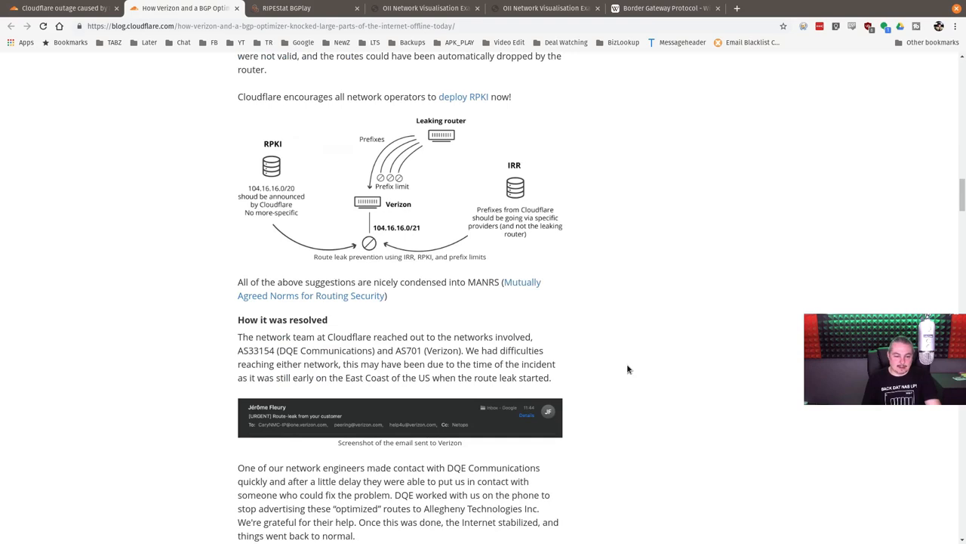
{"action": "scroll", "scroll_direction": "down", "scroll_amount": 3}
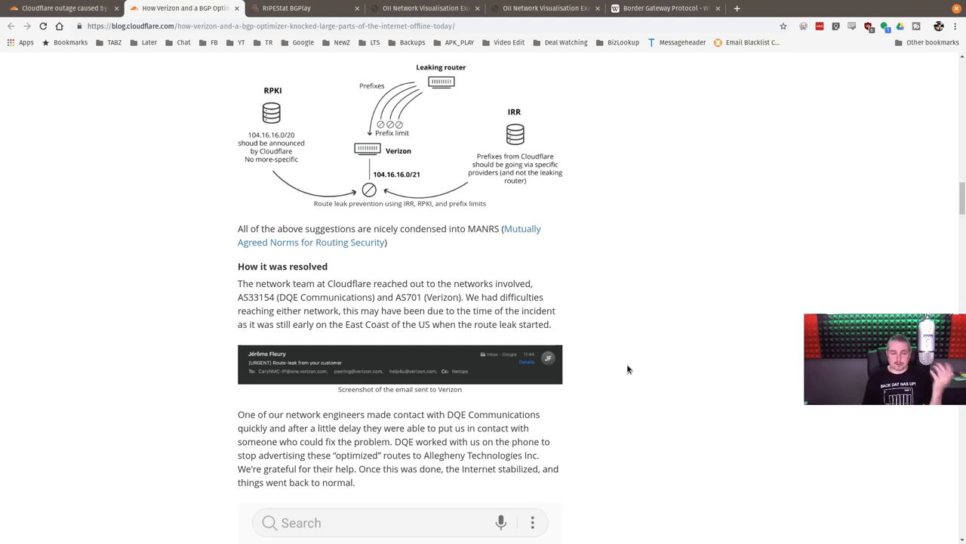
{"action": "scroll", "scroll_direction": "up", "scroll_amount": 3}
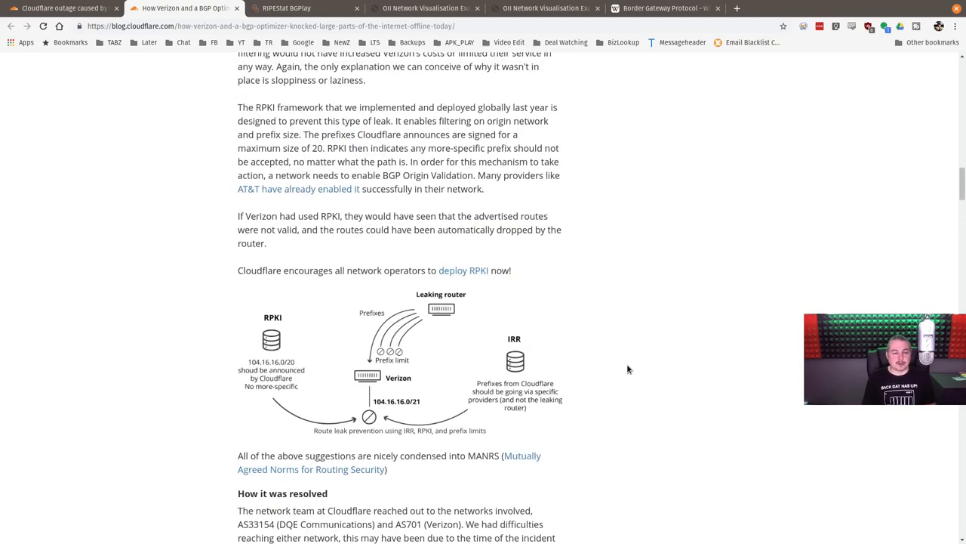
{"action": "scroll", "scroll_direction": "down", "scroll_amount": 3}
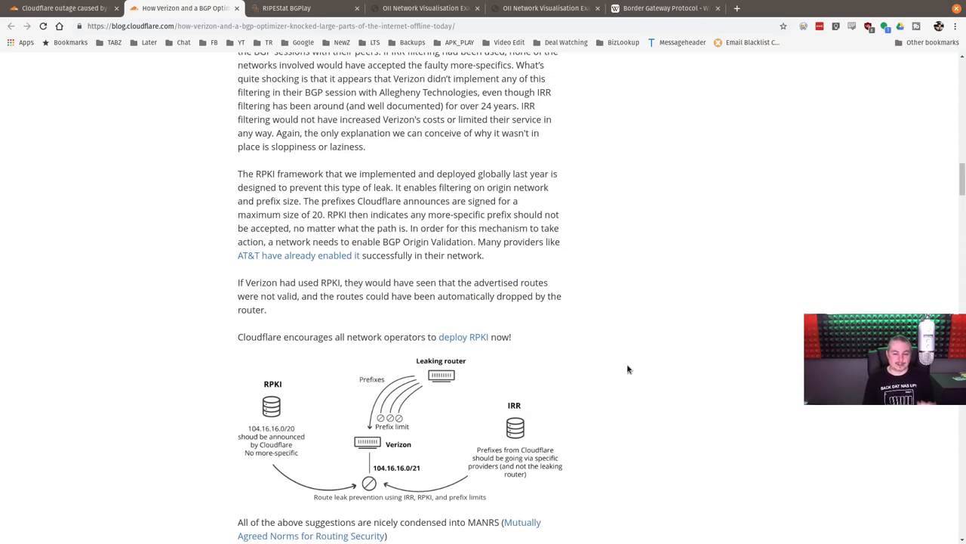
{"action": "mouse_move", "coordinate": [612, 326]}
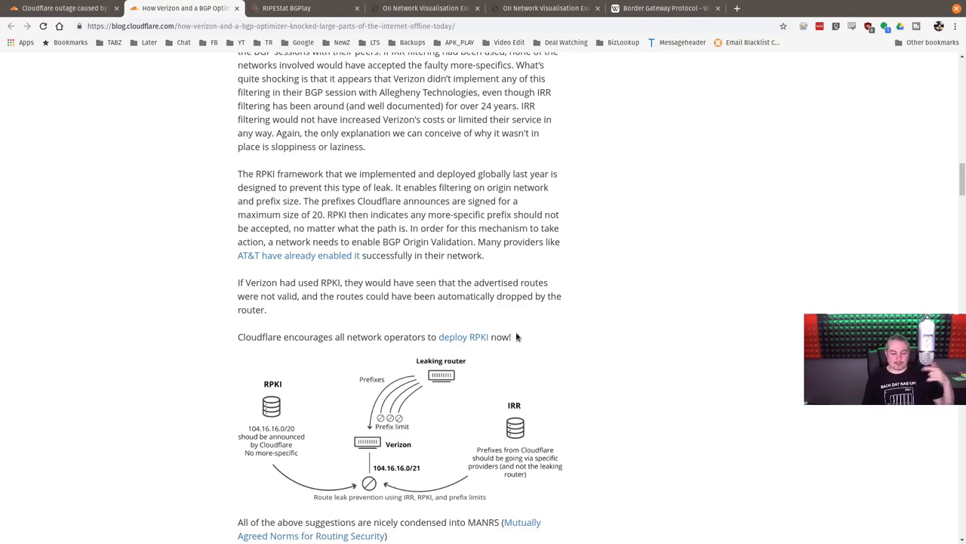
{"action": "scroll", "scroll_direction": "down", "scroll_amount": 3}
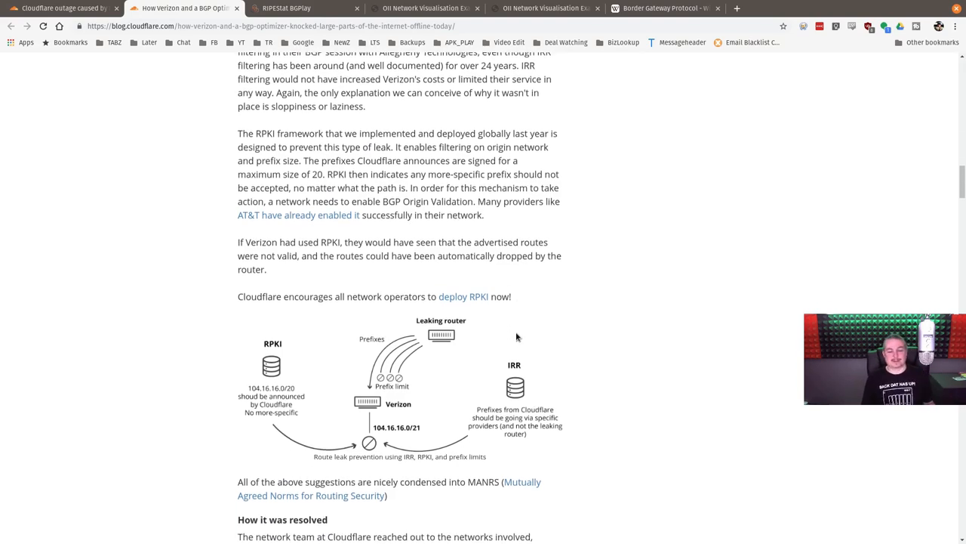
{"action": "scroll", "scroll_direction": "down", "scroll_amount": 3}
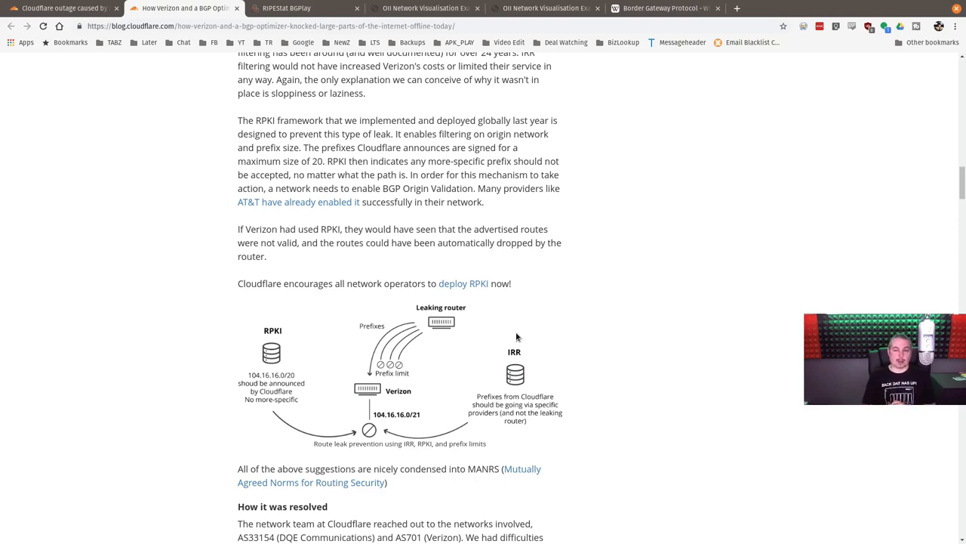
{"action": "mouse_move", "coordinate": [930, 192]}
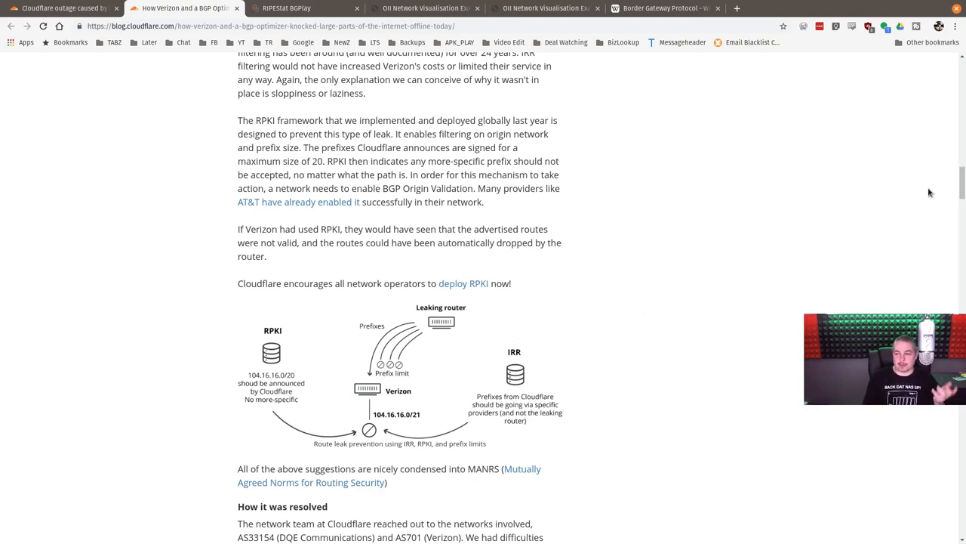
{"action": "scroll", "scroll_direction": "up", "scroll_amount": 3}
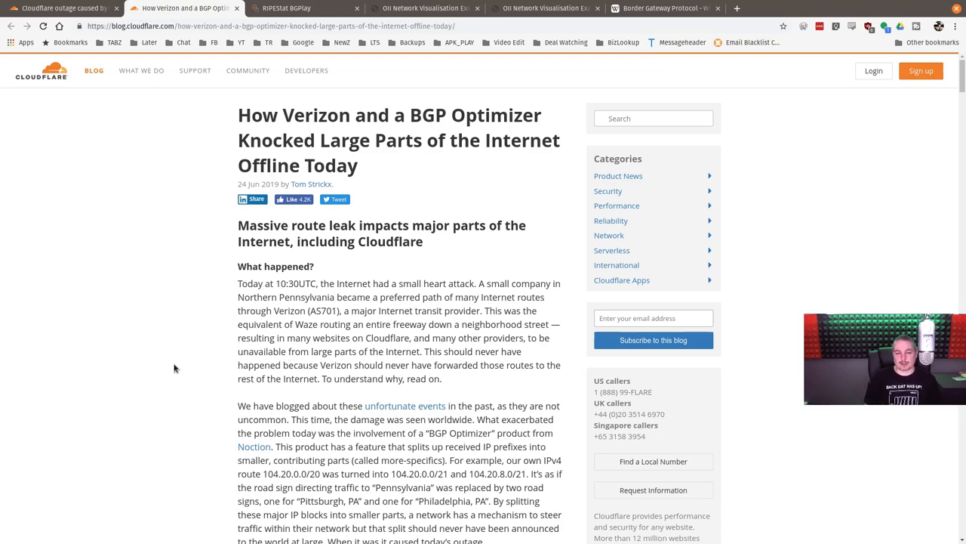
{"action": "mouse_move", "coordinate": [207, 233]}
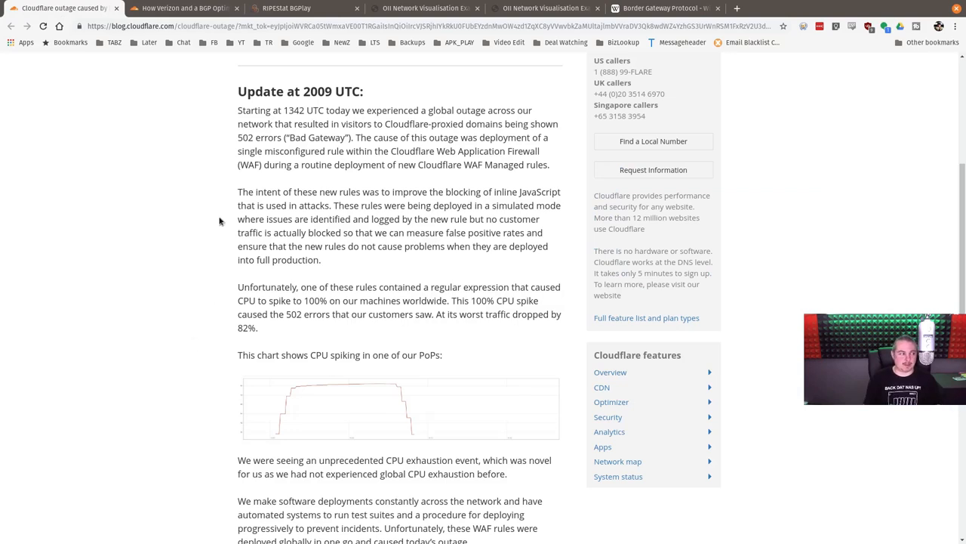
Revisit the Verizon BGP Optimizer post, then restore the OII full ARIN network graph.
{"action": "left_click", "coordinate": [185, 8]}
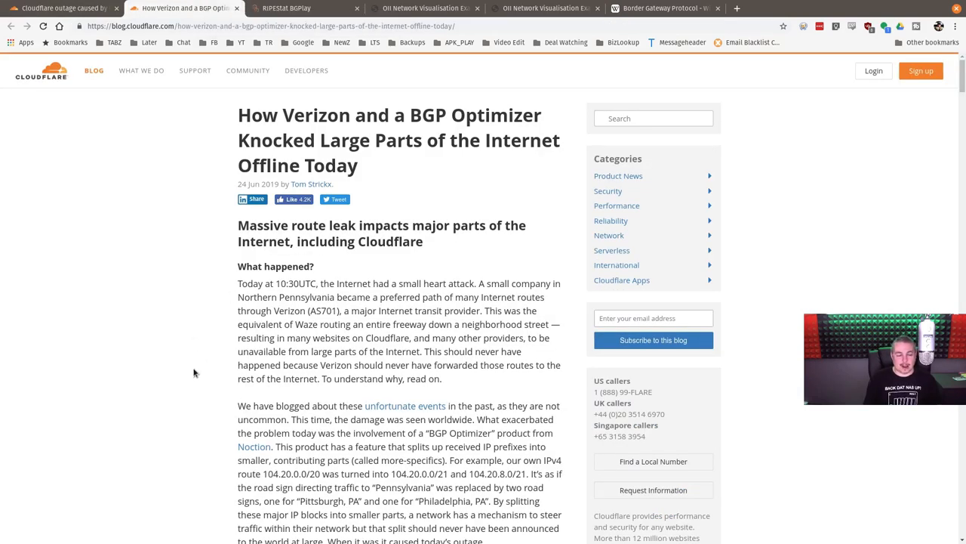
{"action": "mouse_move", "coordinate": [459, 389]}
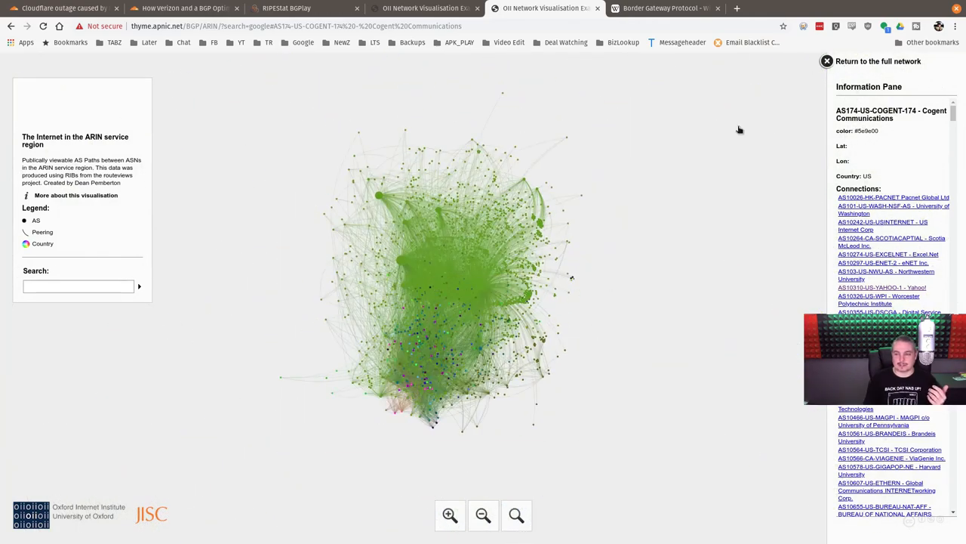
{"action": "left_click", "coordinate": [827, 61]}
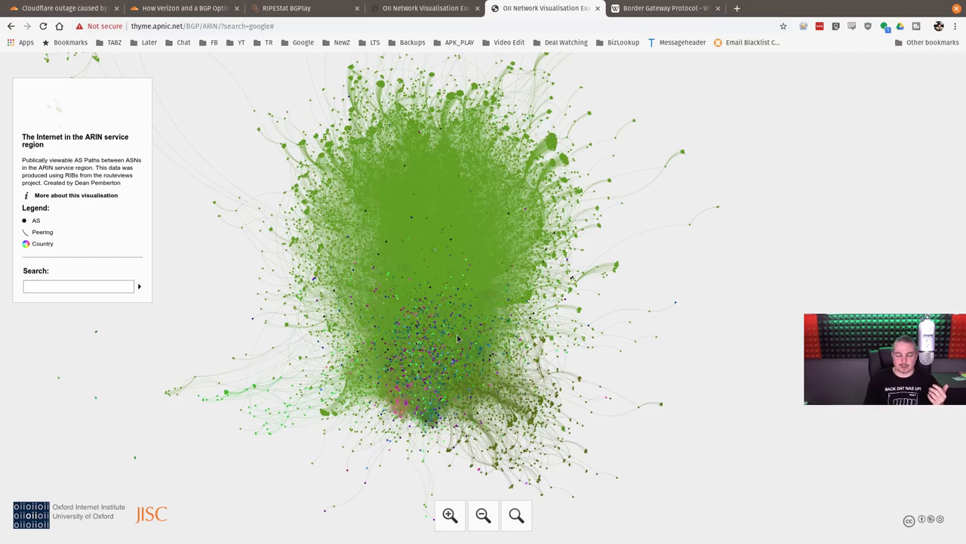